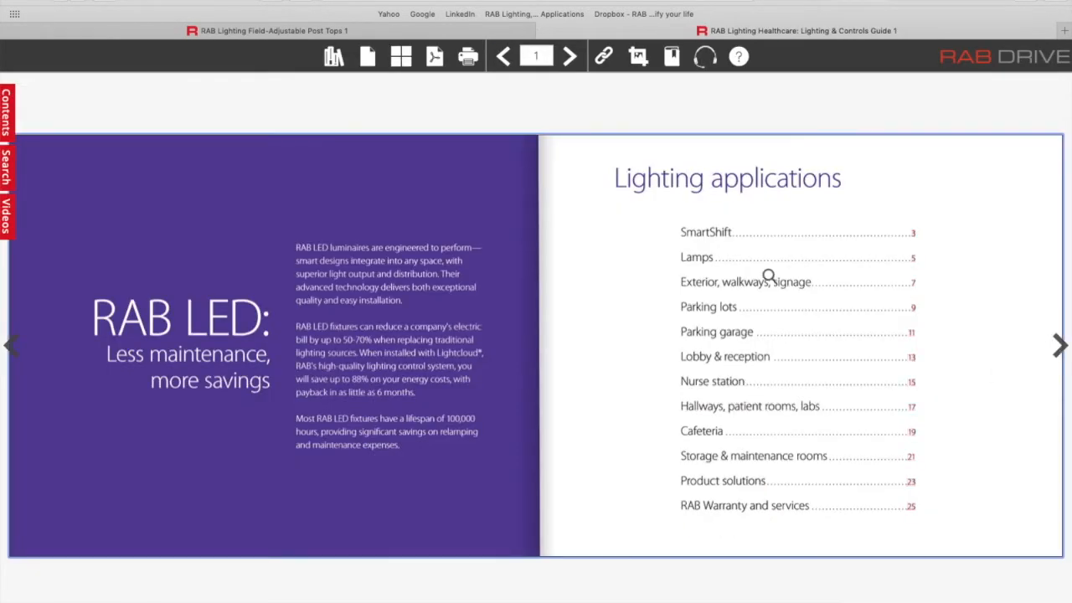
mouse_move(916, 340)
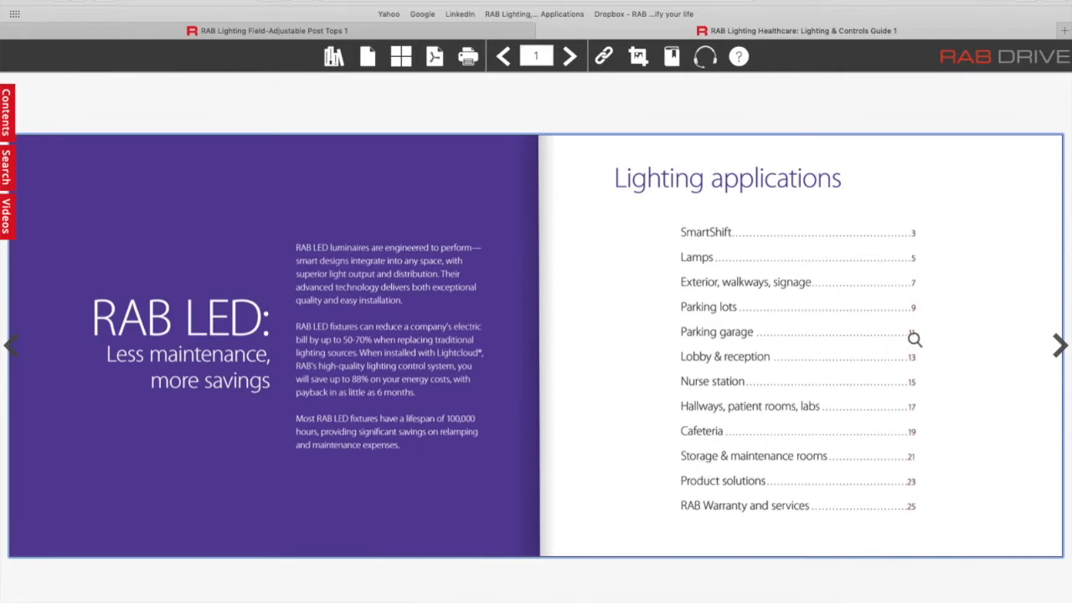
Jump to the Parking garage section, then page forward to page 23, Product Solutions.
left_click(716, 332)
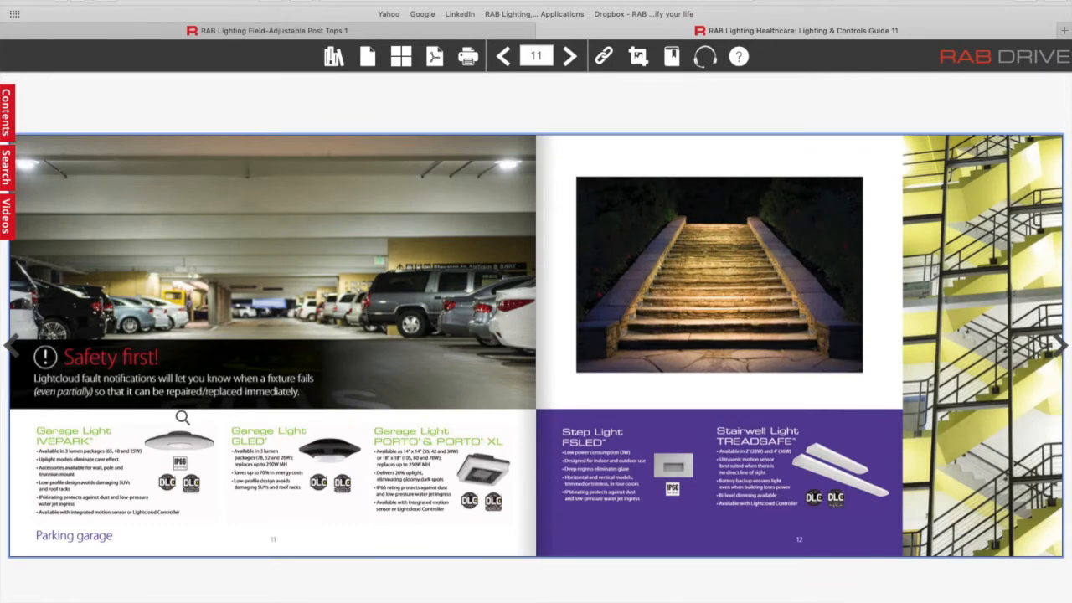
mouse_move(318, 190)
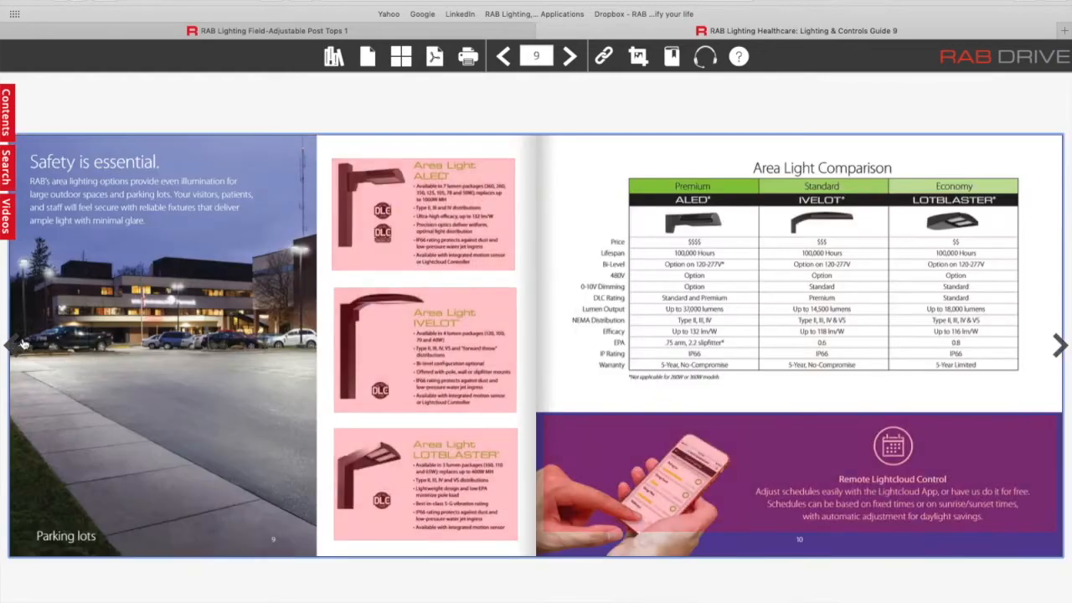
left_click(1060, 345)
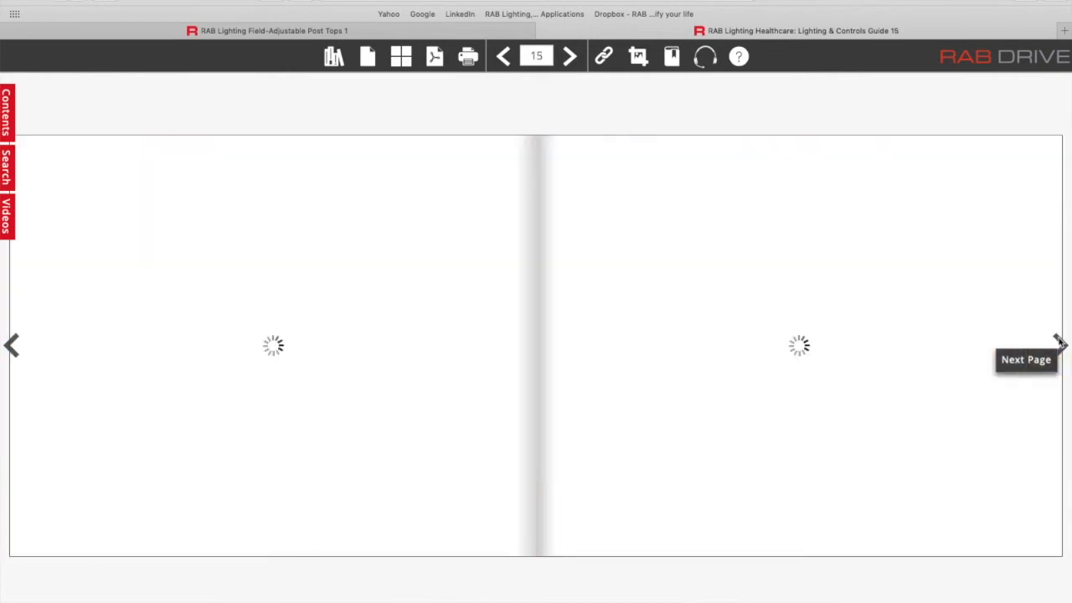
left_click(1058, 344)
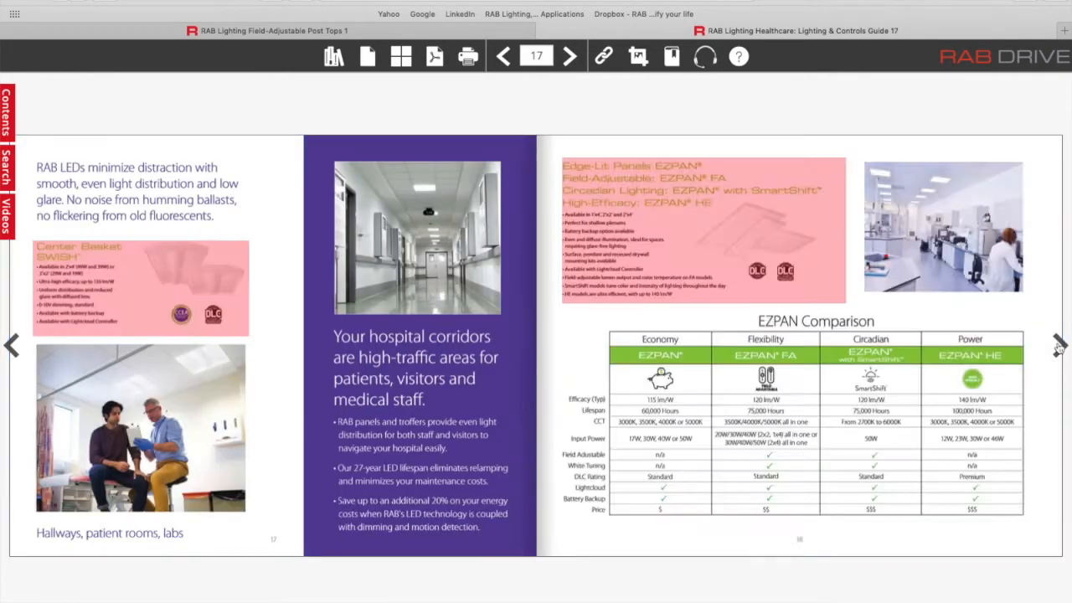
left_click(1060, 343)
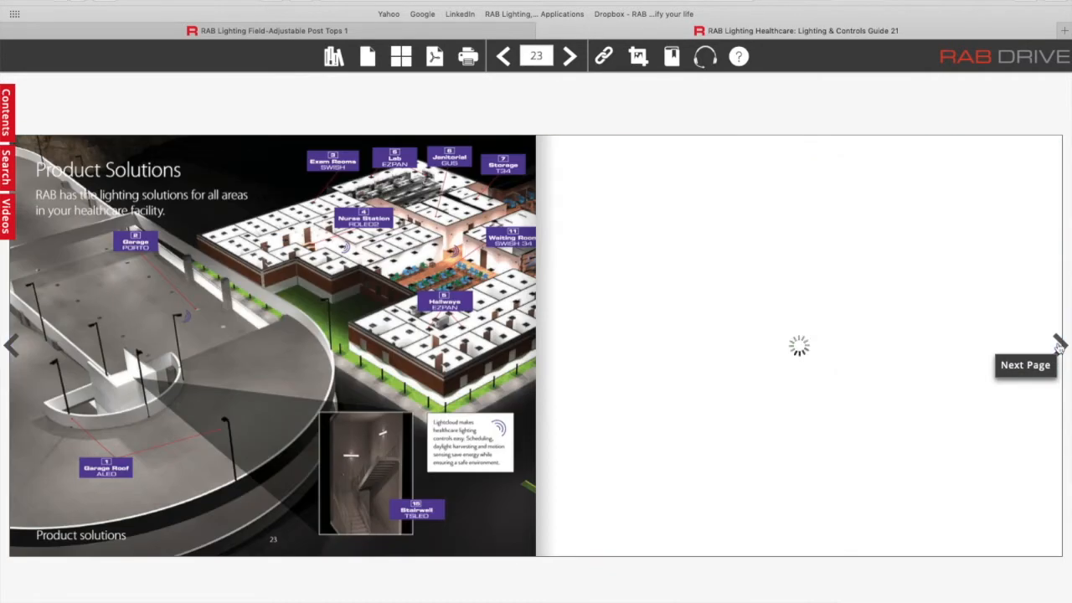
left_click(1060, 343)
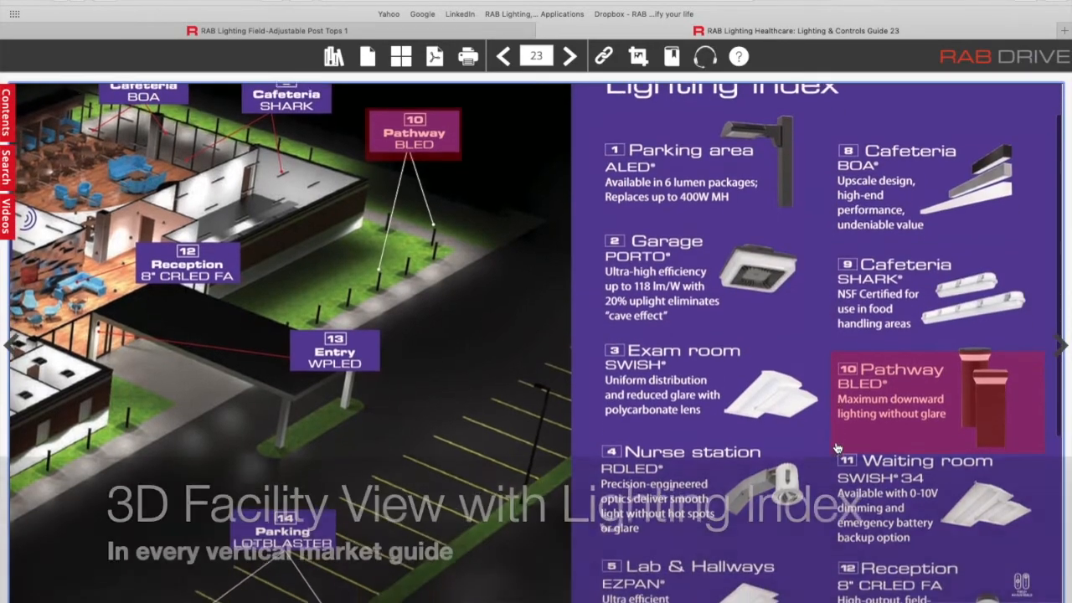
Move down the Lighting Index to the Entrance and Parking area fixture entries.
scroll("down", 3)
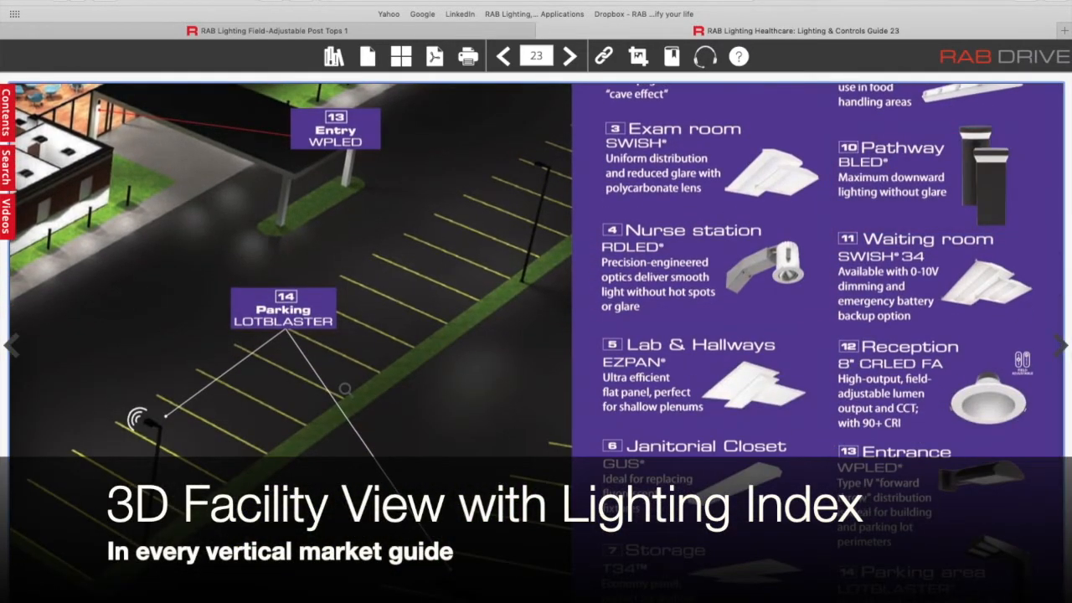